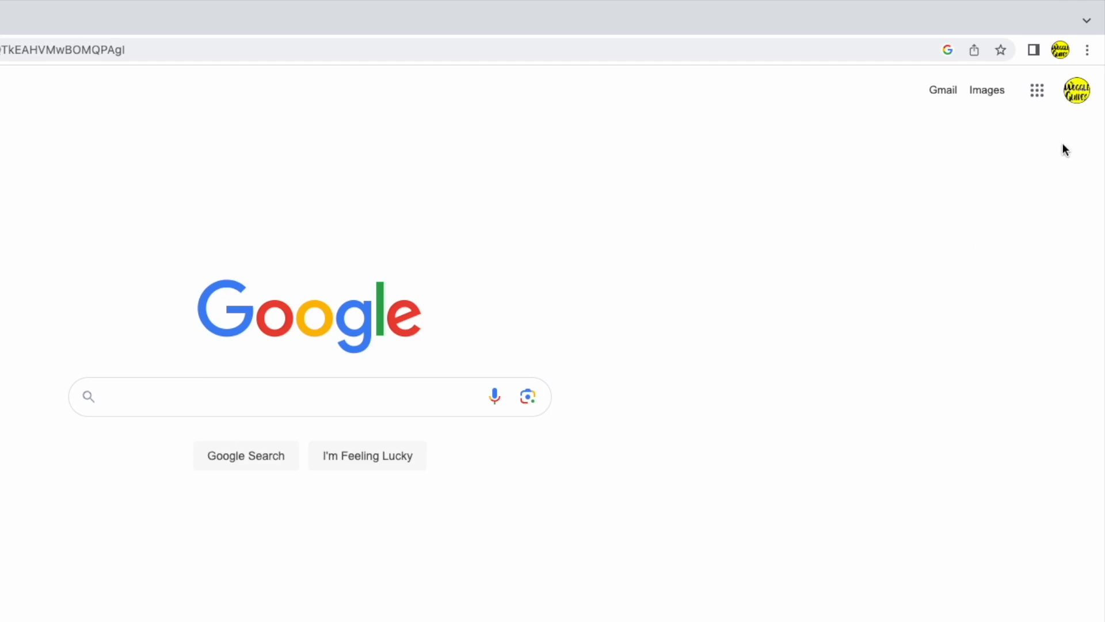
mouse_move(1074, 146)
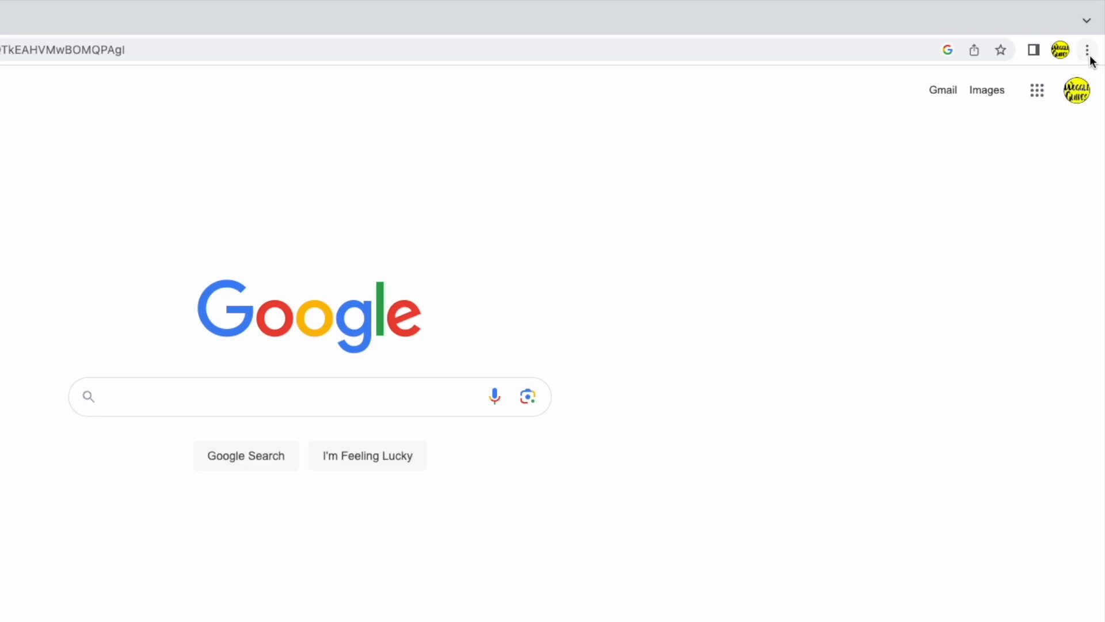
Step: Open Chrome's three-dot main menu from the Google homepage
click(1087, 50)
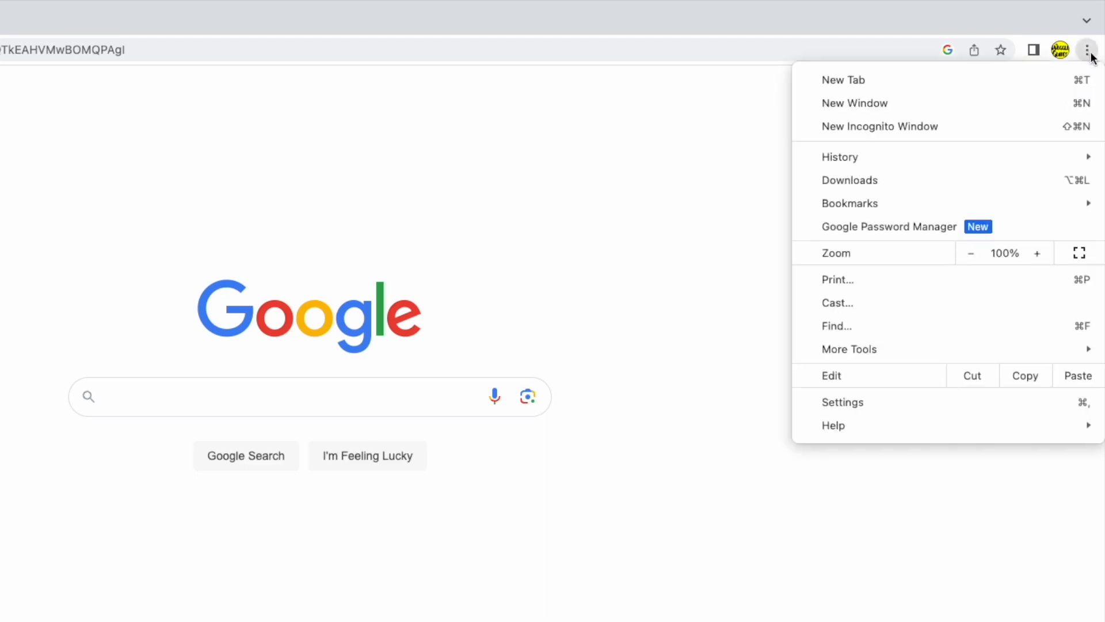
mouse_move(885, 302)
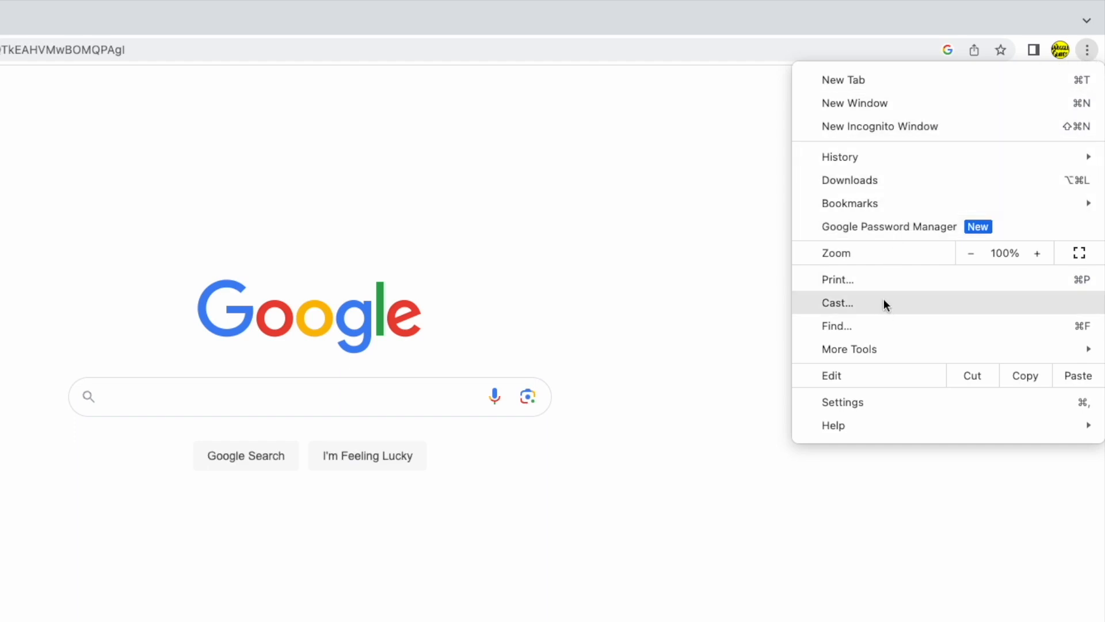
mouse_move(899, 401)
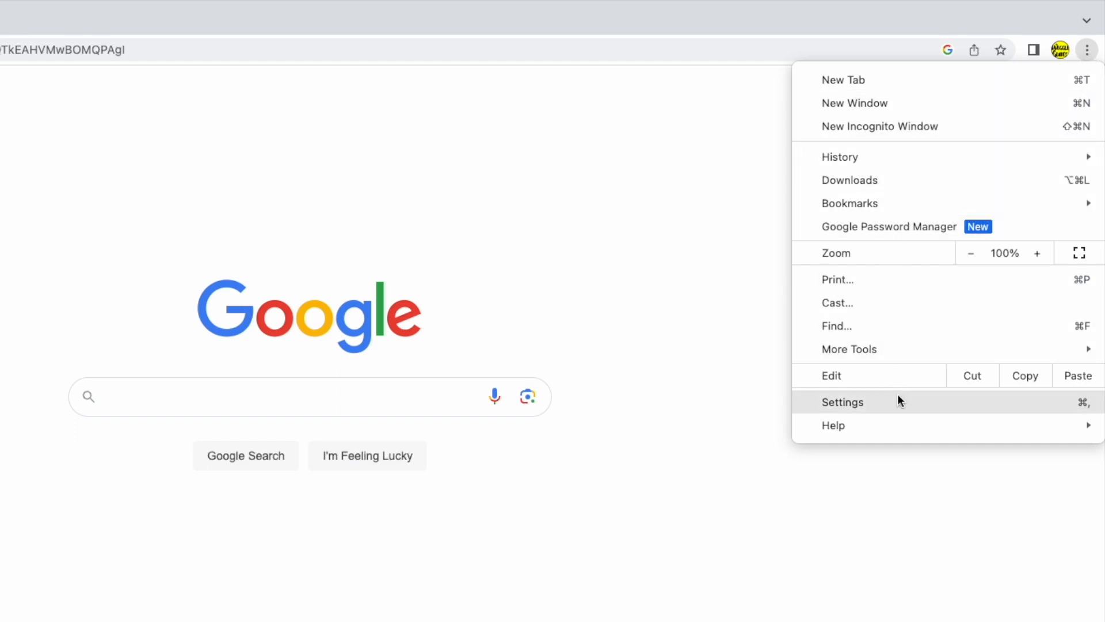
Step: Go to Settings and show the Default browser section
click(842, 402)
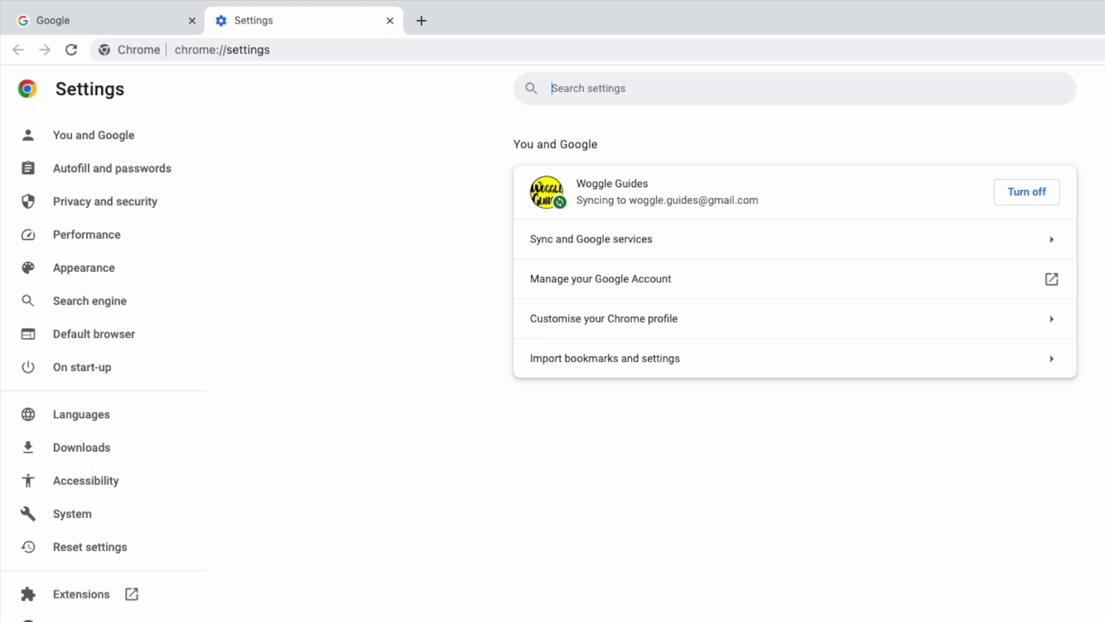
mouse_move(232, 131)
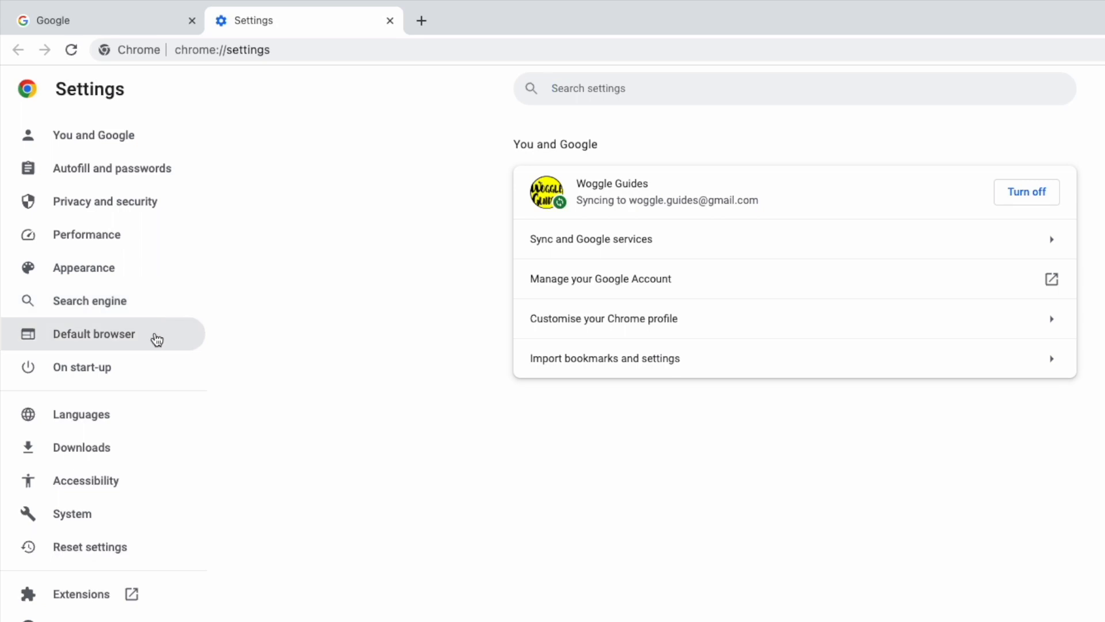
click(94, 333)
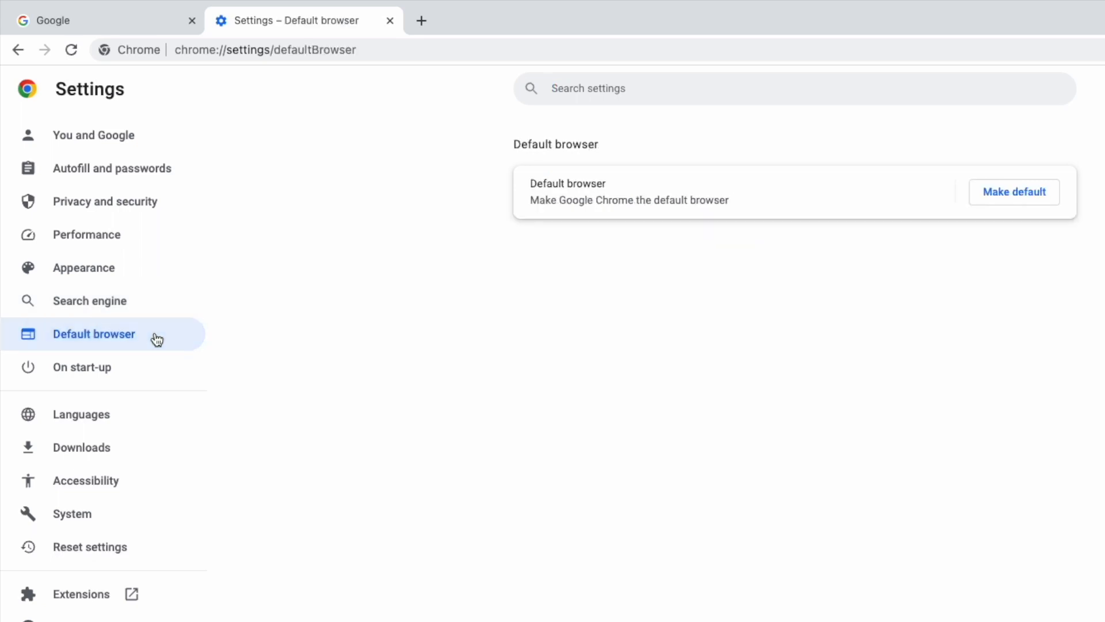
mouse_move(556, 253)
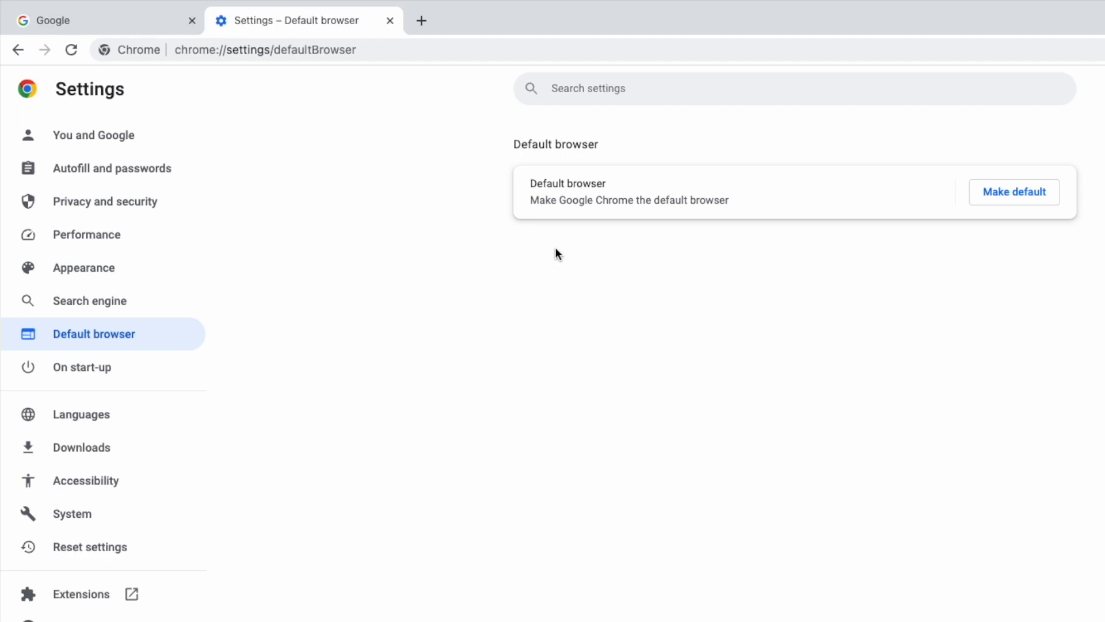
mouse_move(684, 253)
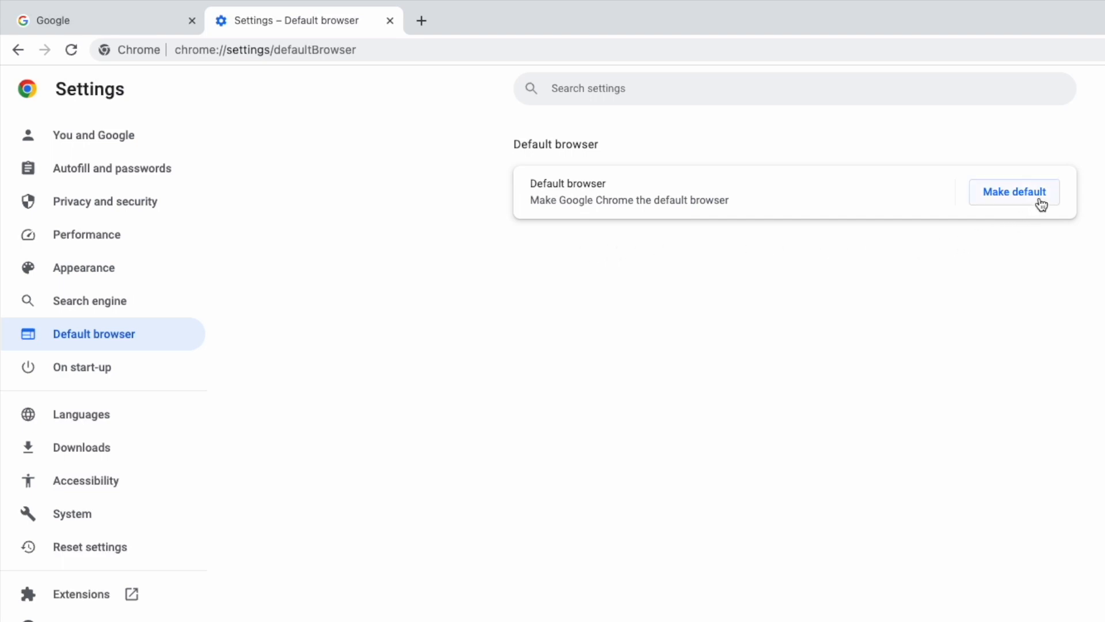
Step: Make Chrome the default over Safari, confirm in the macOS prompt, and reload settings
click(1013, 192)
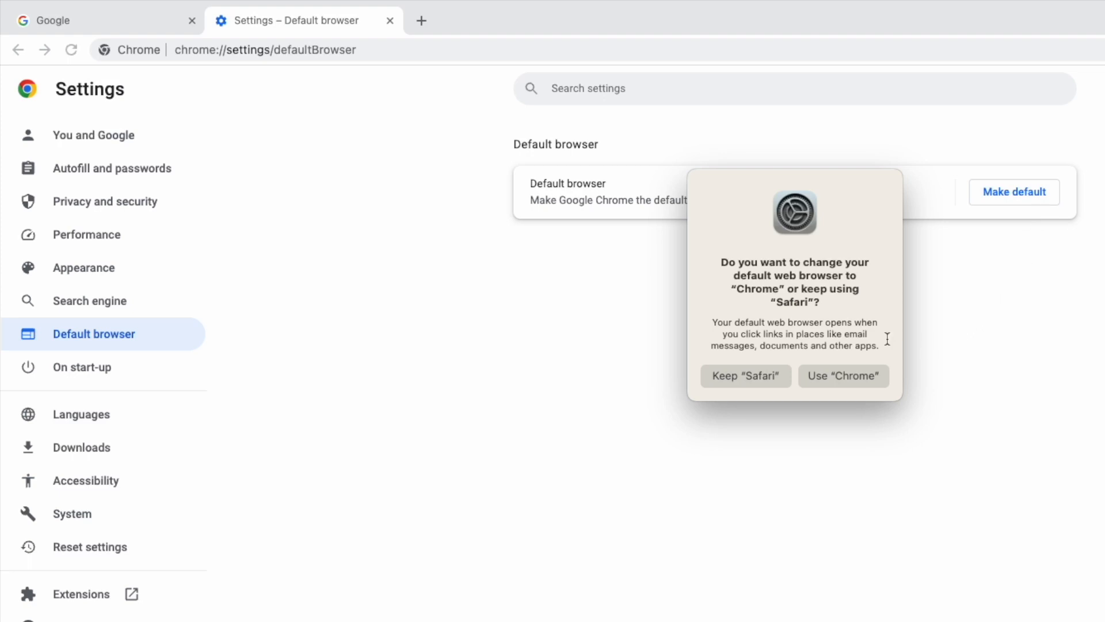
mouse_move(890, 371)
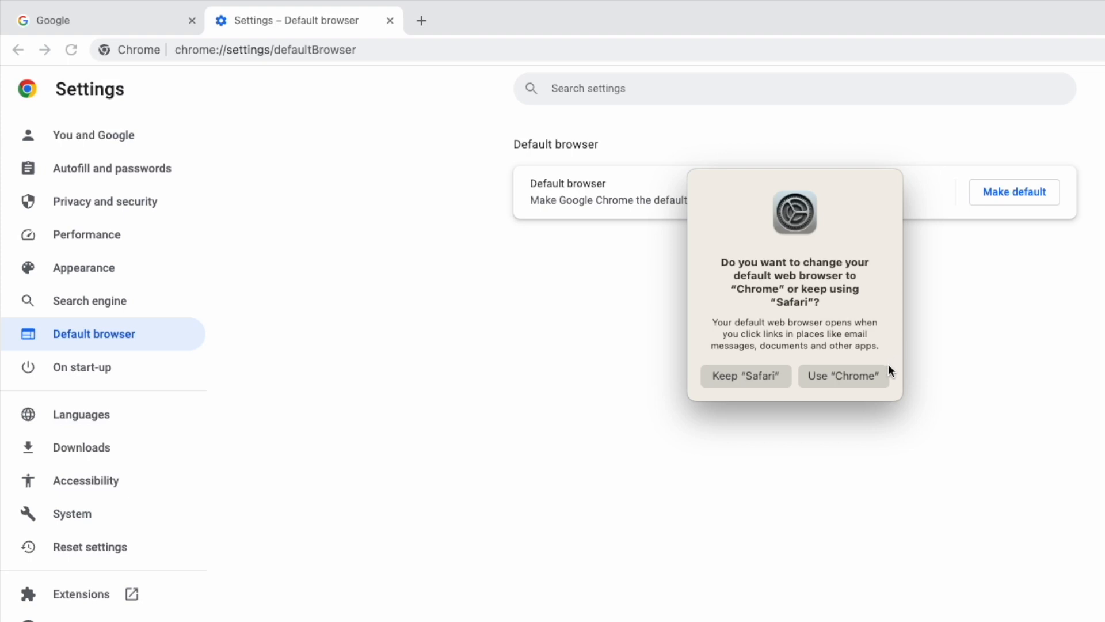
click(842, 376)
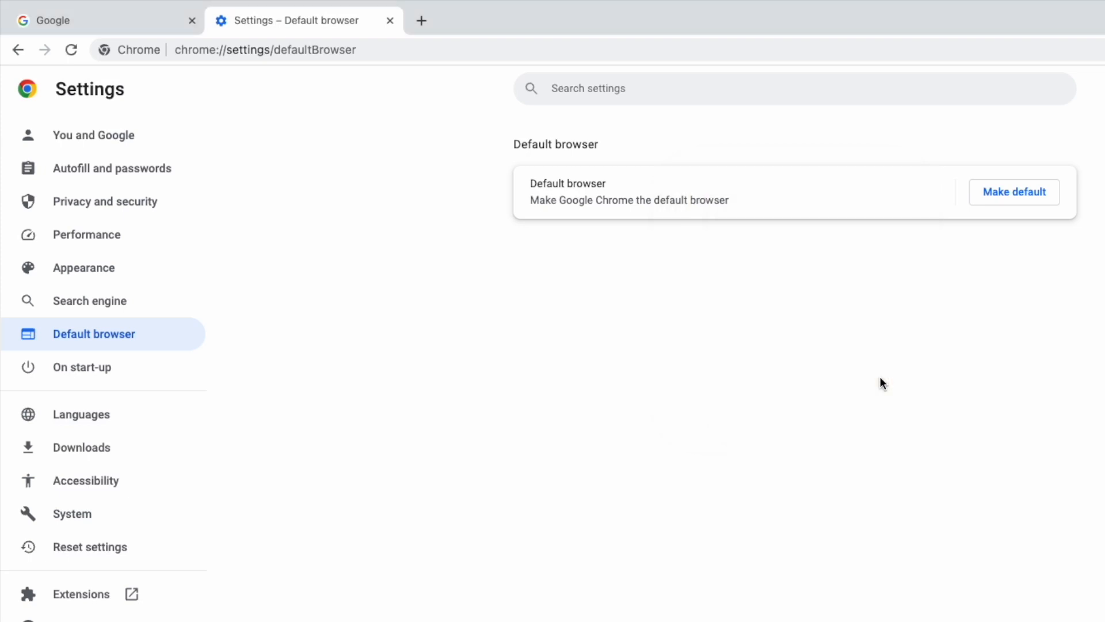
mouse_move(241, 162)
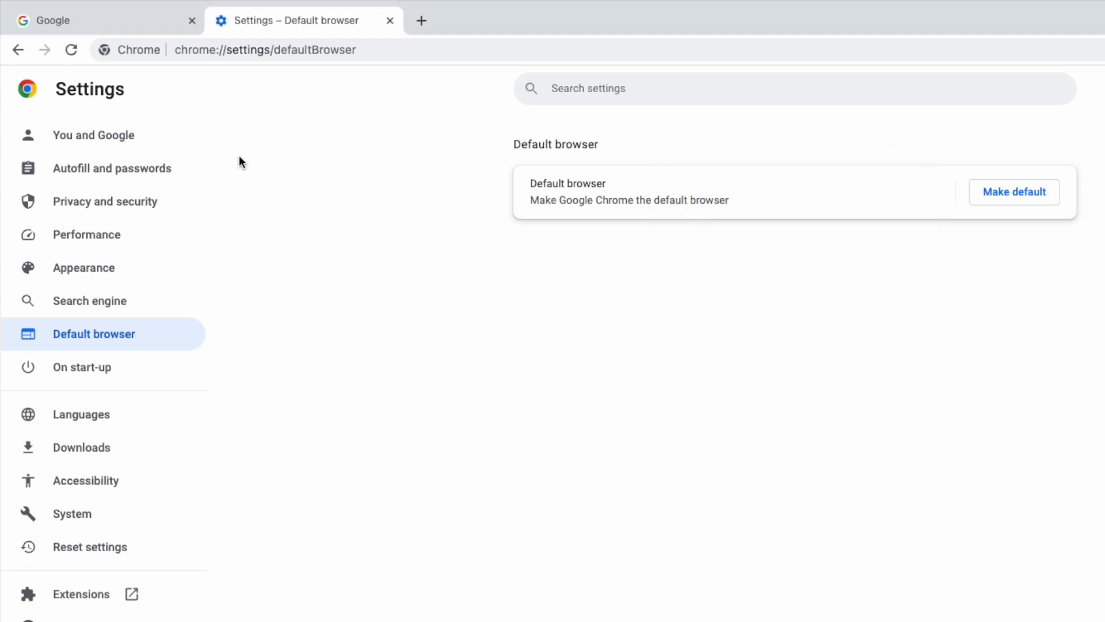
click(70, 49)
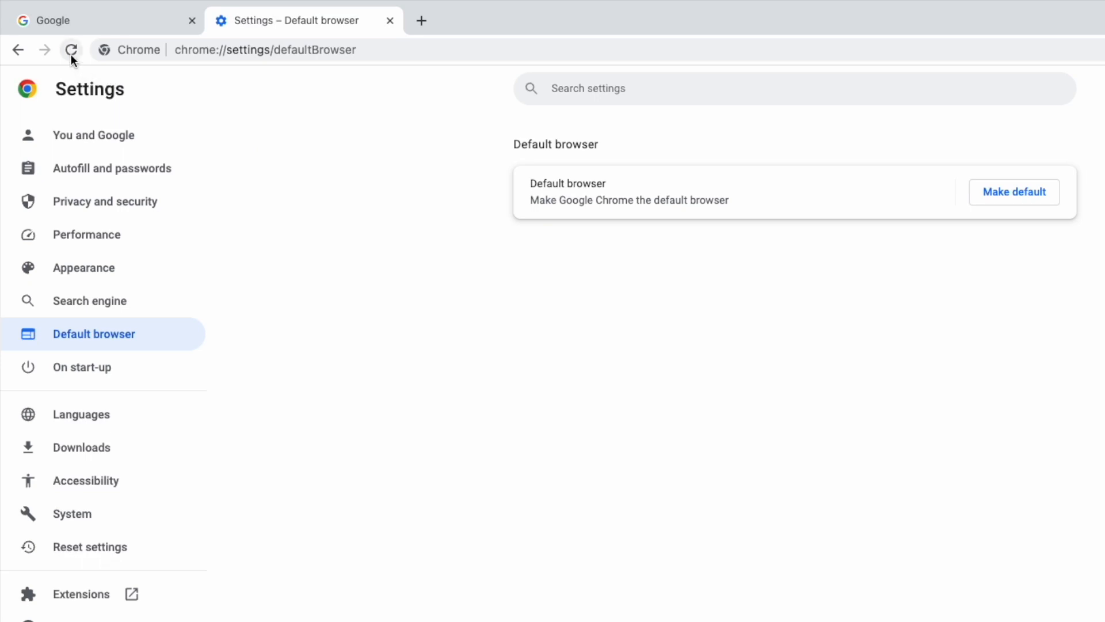
click(1013, 192)
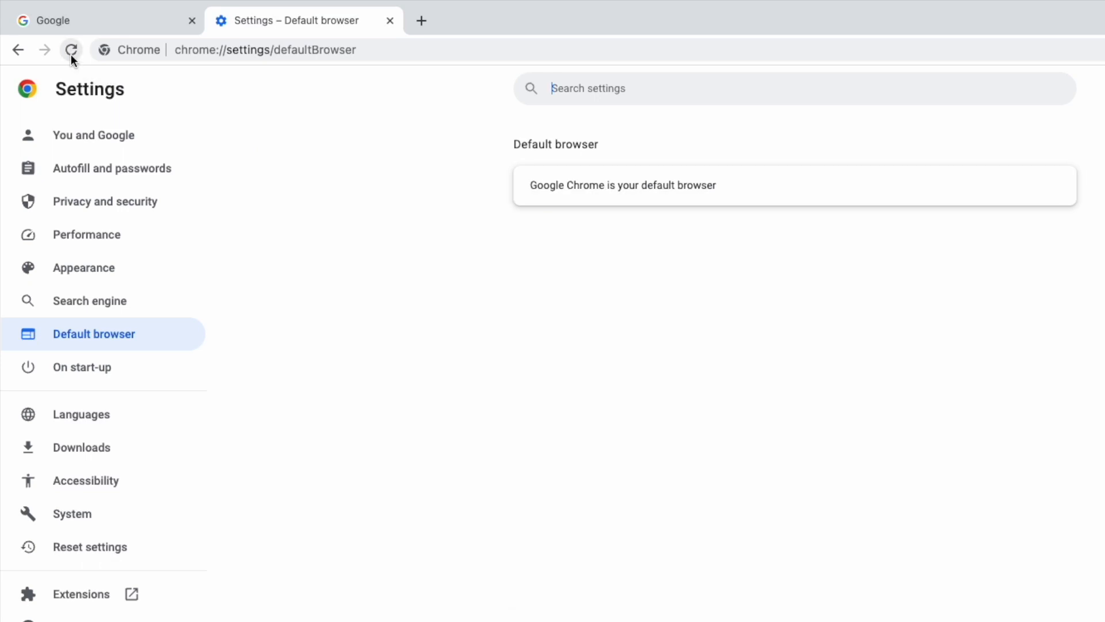